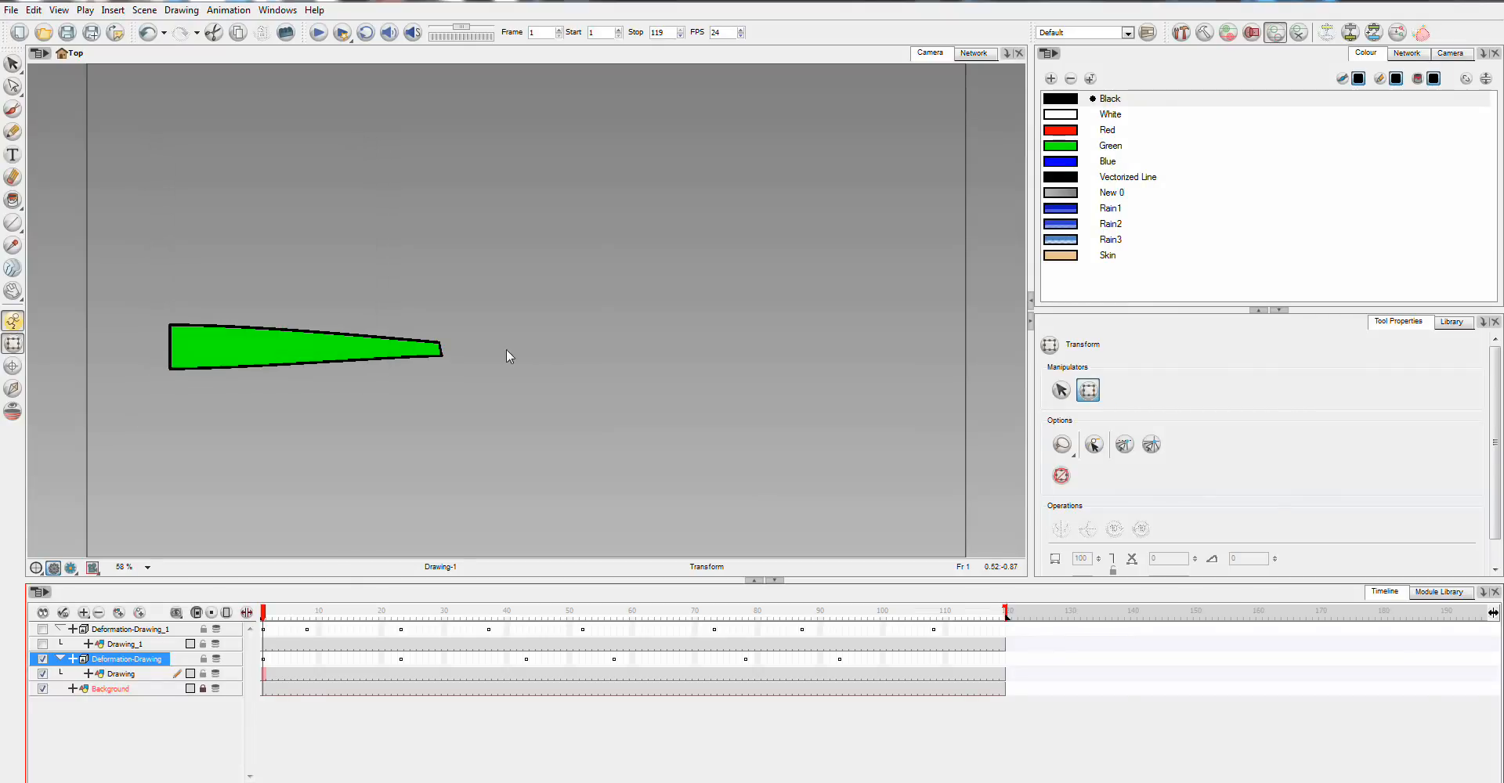
{"action": "mouse_move", "coordinate": [480, 371]}
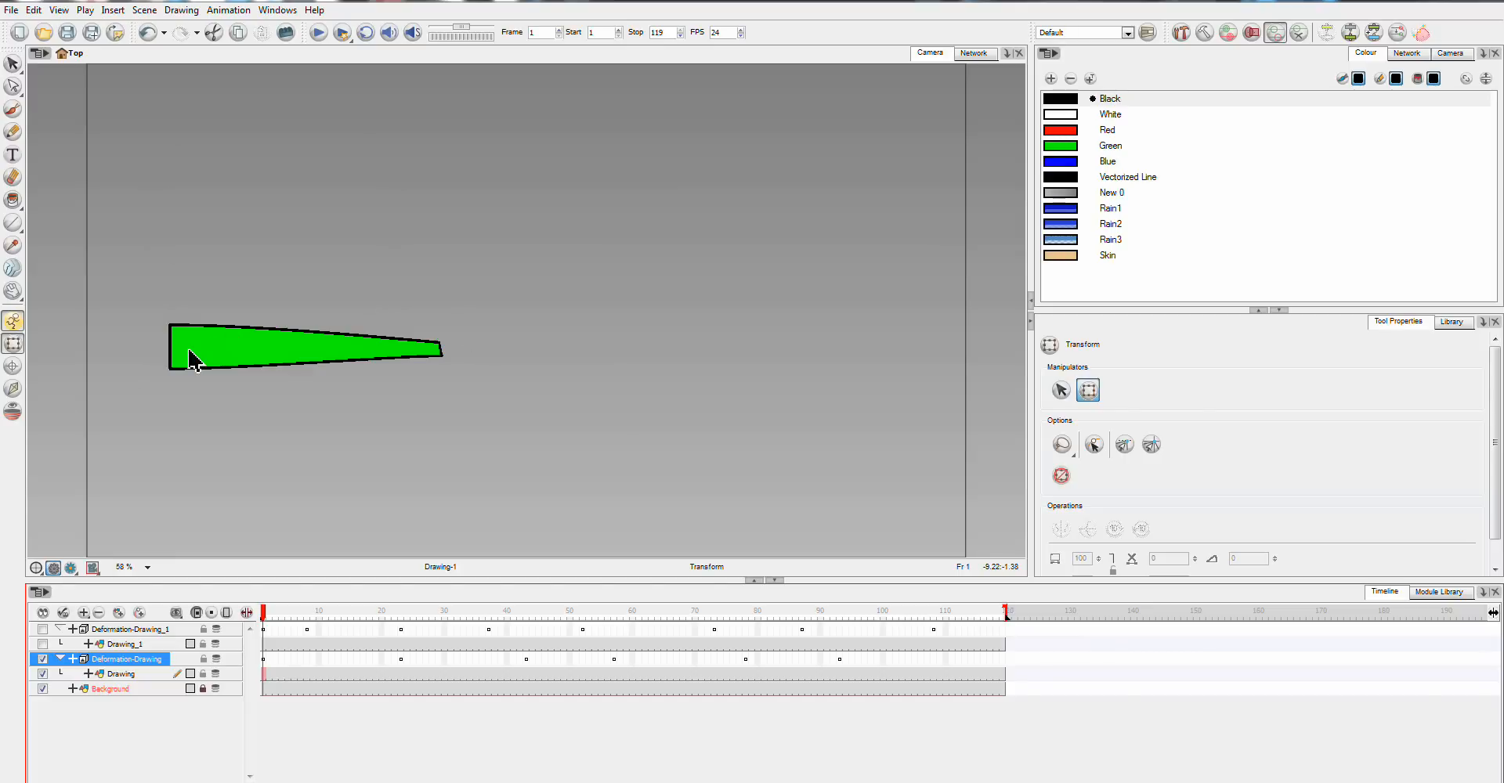
{"action": "mouse_move", "coordinate": [139, 679]}
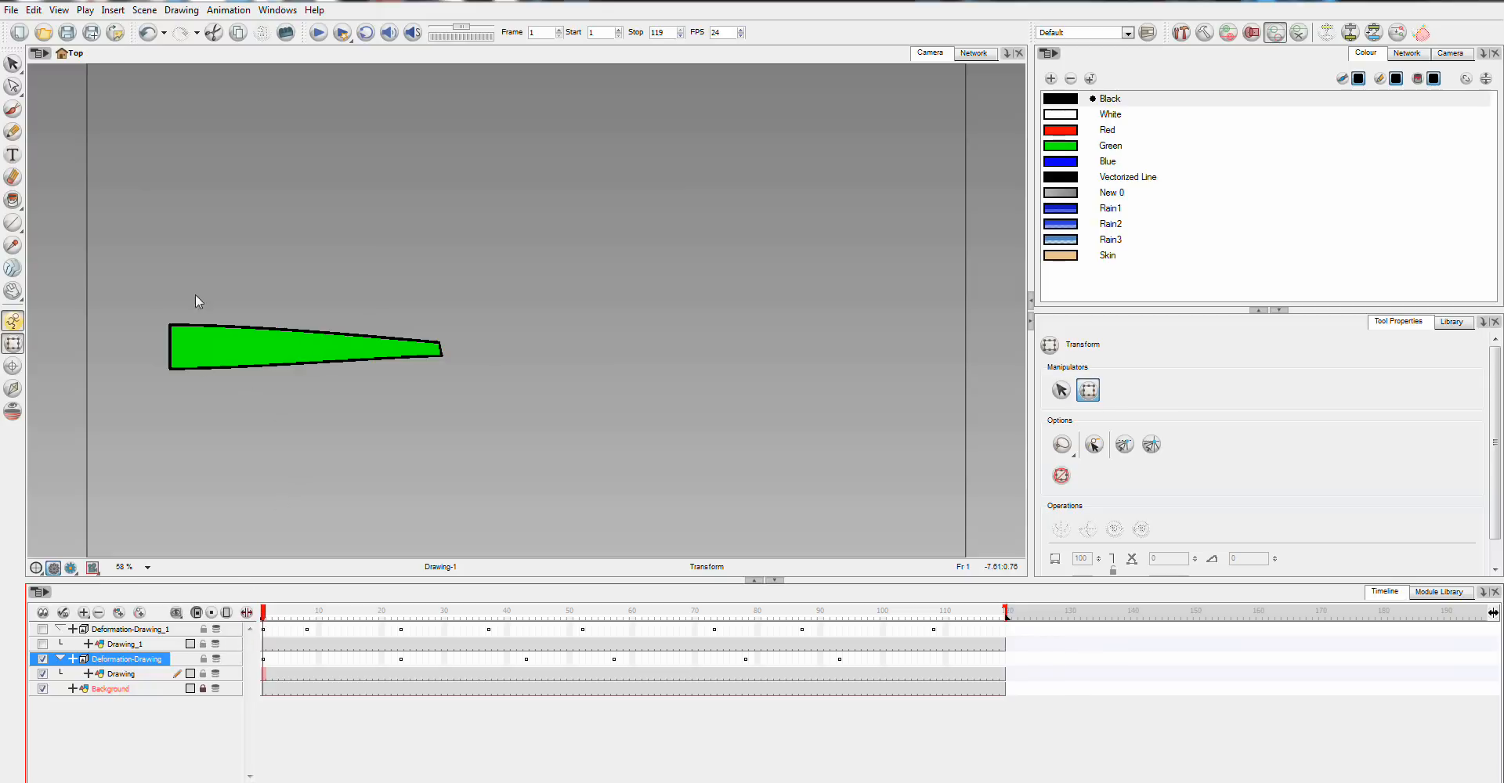
Scrub the timeline through frames 10 and 90 to watch the green shape bend.
{"action": "left_click", "coordinate": [330, 614]}
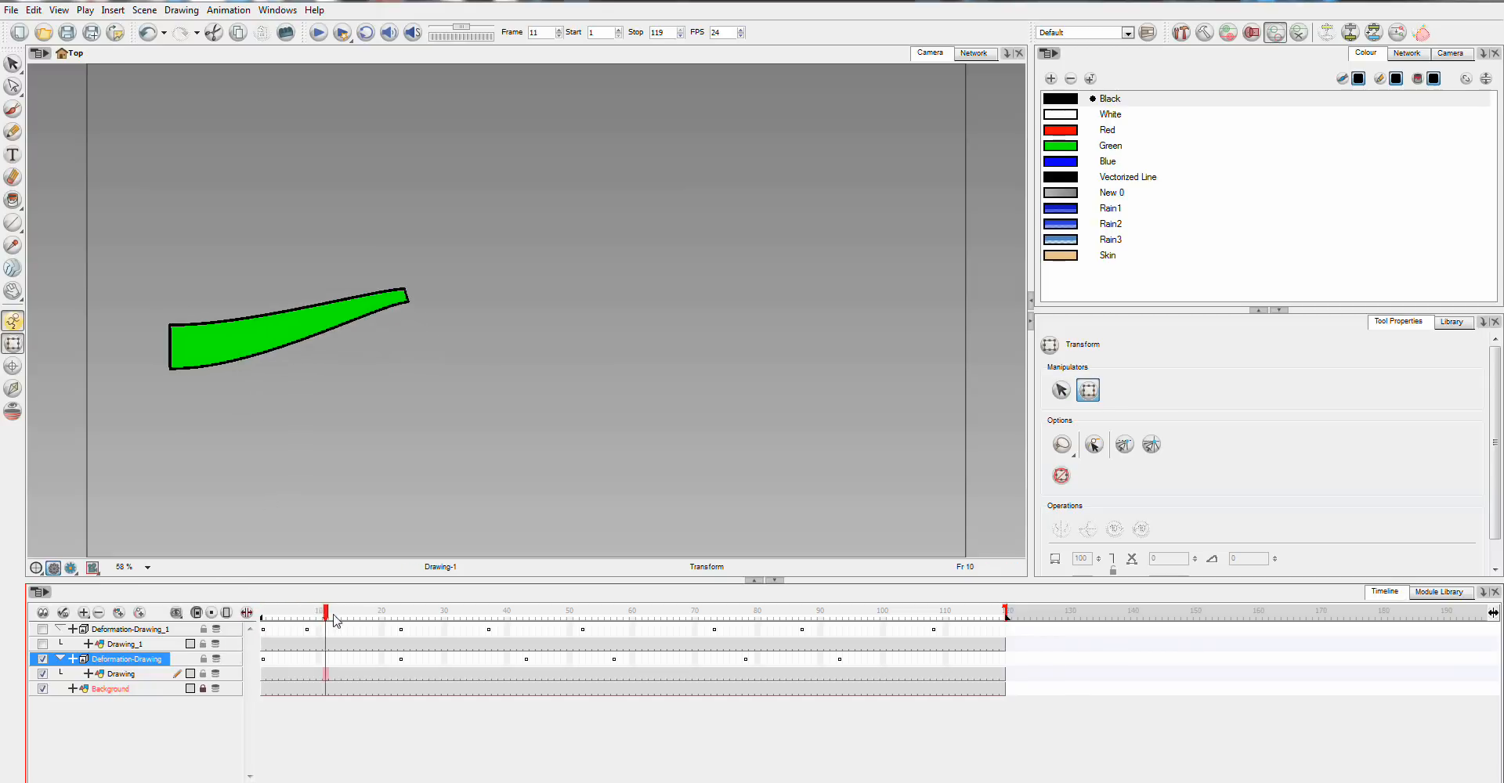
{"action": "left_click", "coordinate": [615, 619]}
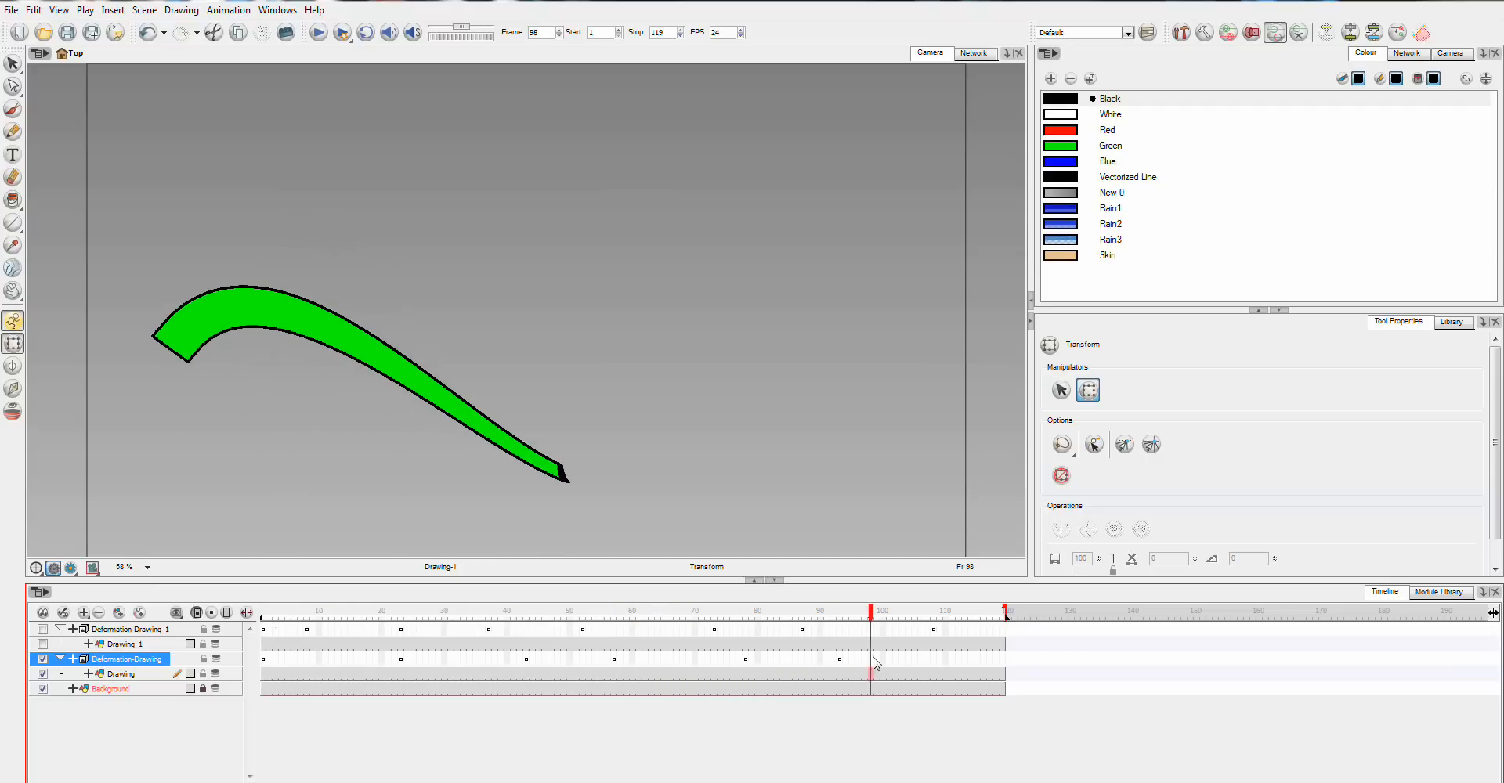
{"action": "left_click", "coordinate": [433, 611]}
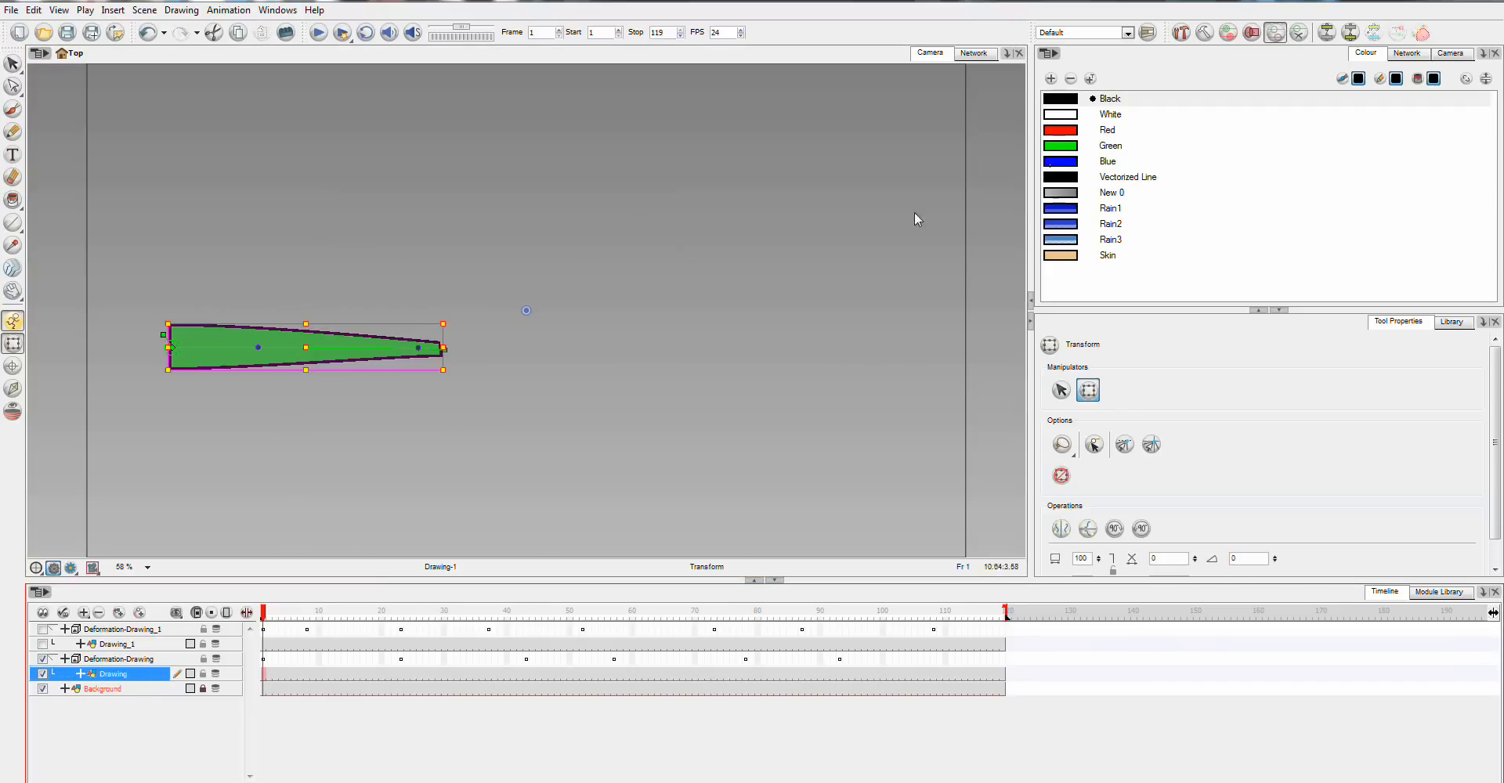
Set the view zoom to 100% before repainting the tapered shape red.
{"action": "left_click", "coordinate": [1109, 130]}
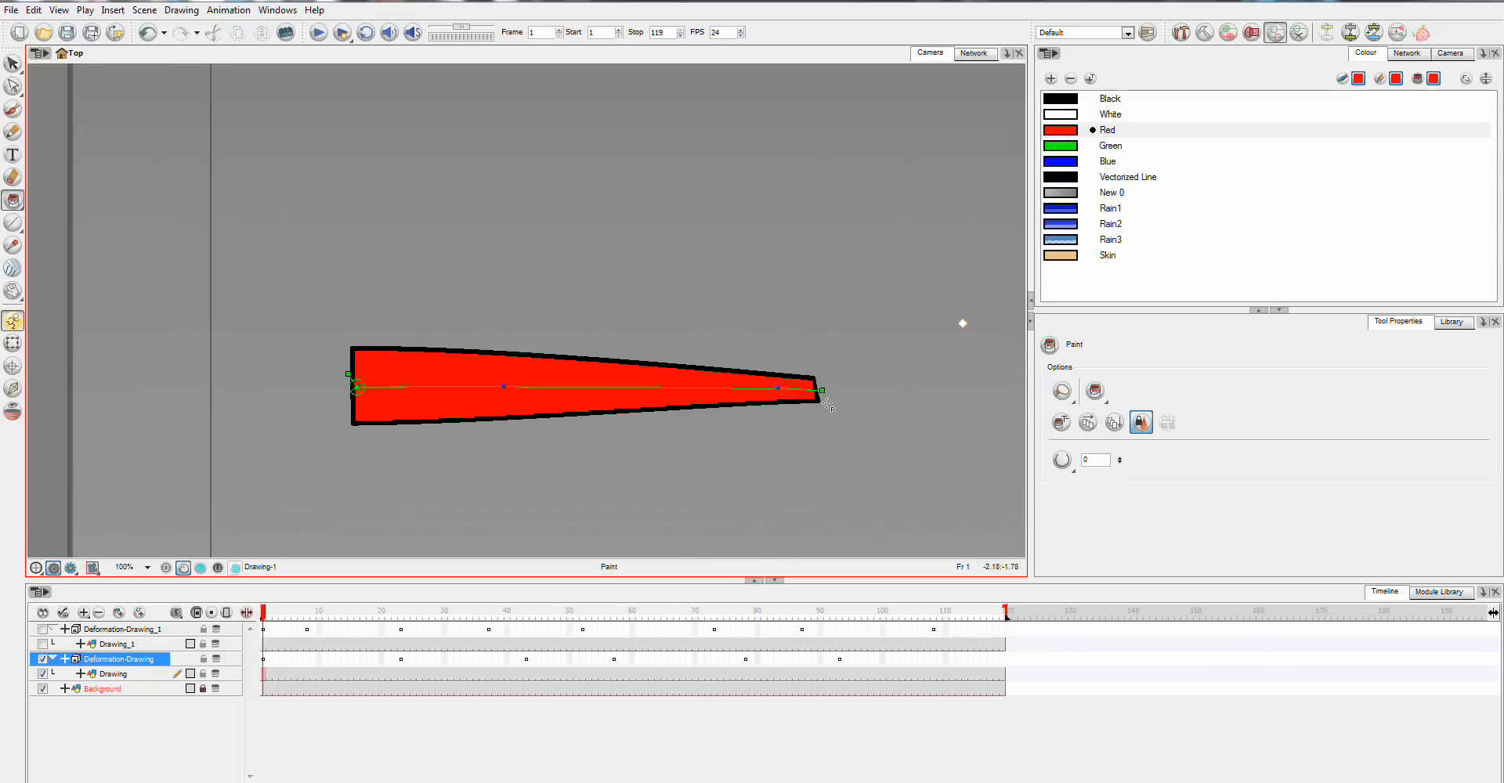
Drag the deformer end point with the Transform tool to bend the red shape's tip upward.
{"action": "left_click", "coordinate": [13, 344]}
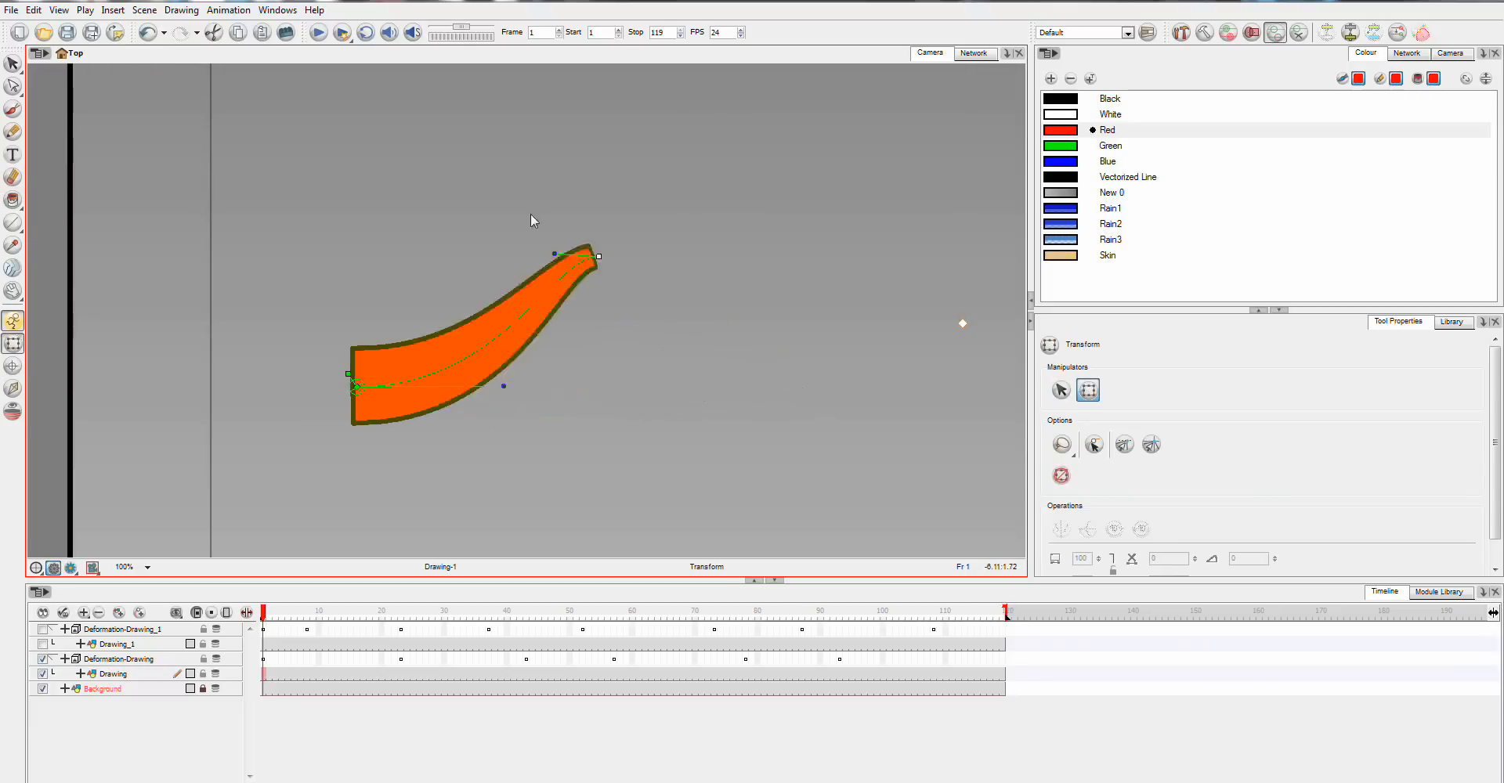
{"action": "left_click_drag", "start_coordinate": [597, 257], "coordinate": [899, 315]}
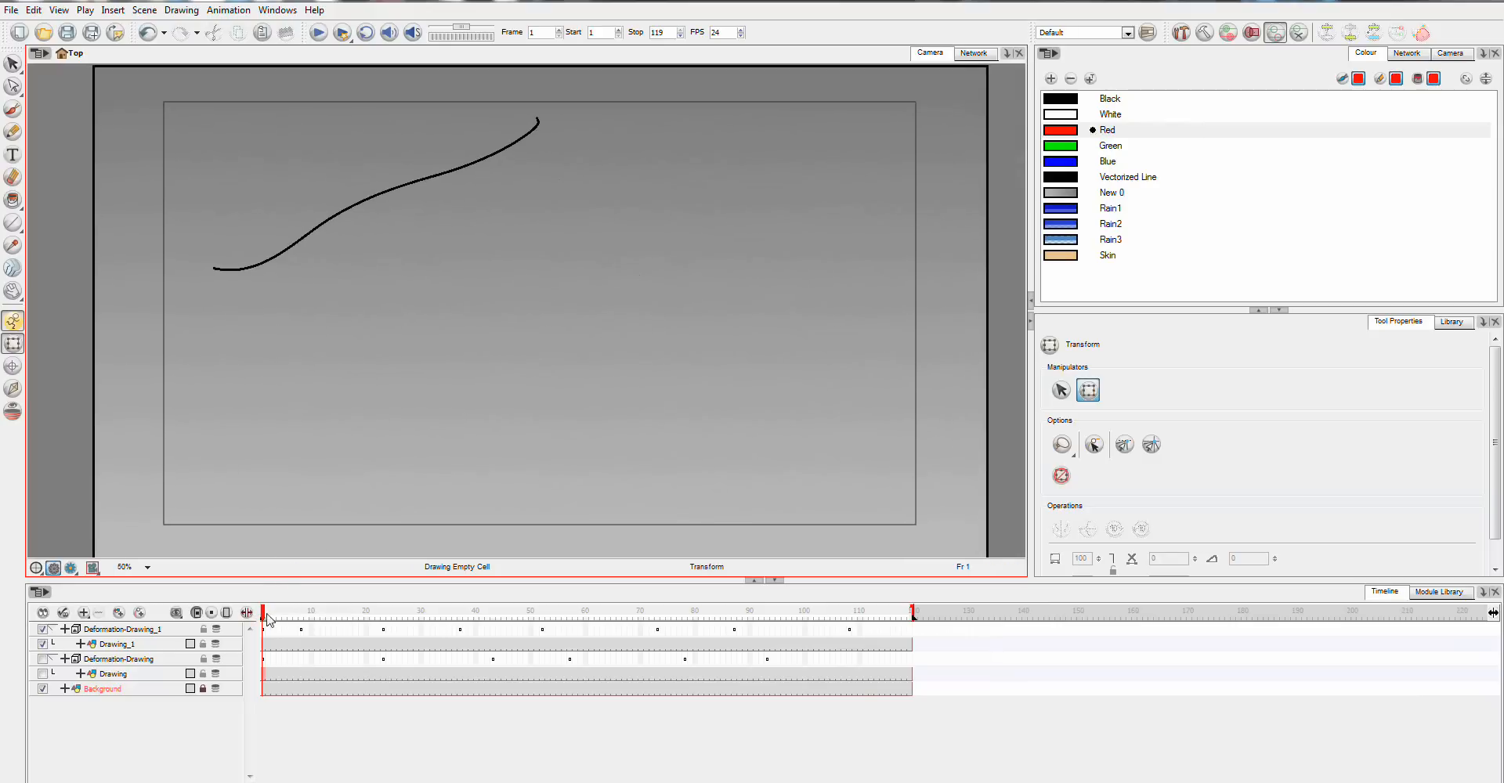
Rewind to the start and play the rope animation through to frame 101.
{"action": "left_click", "coordinate": [318, 32]}
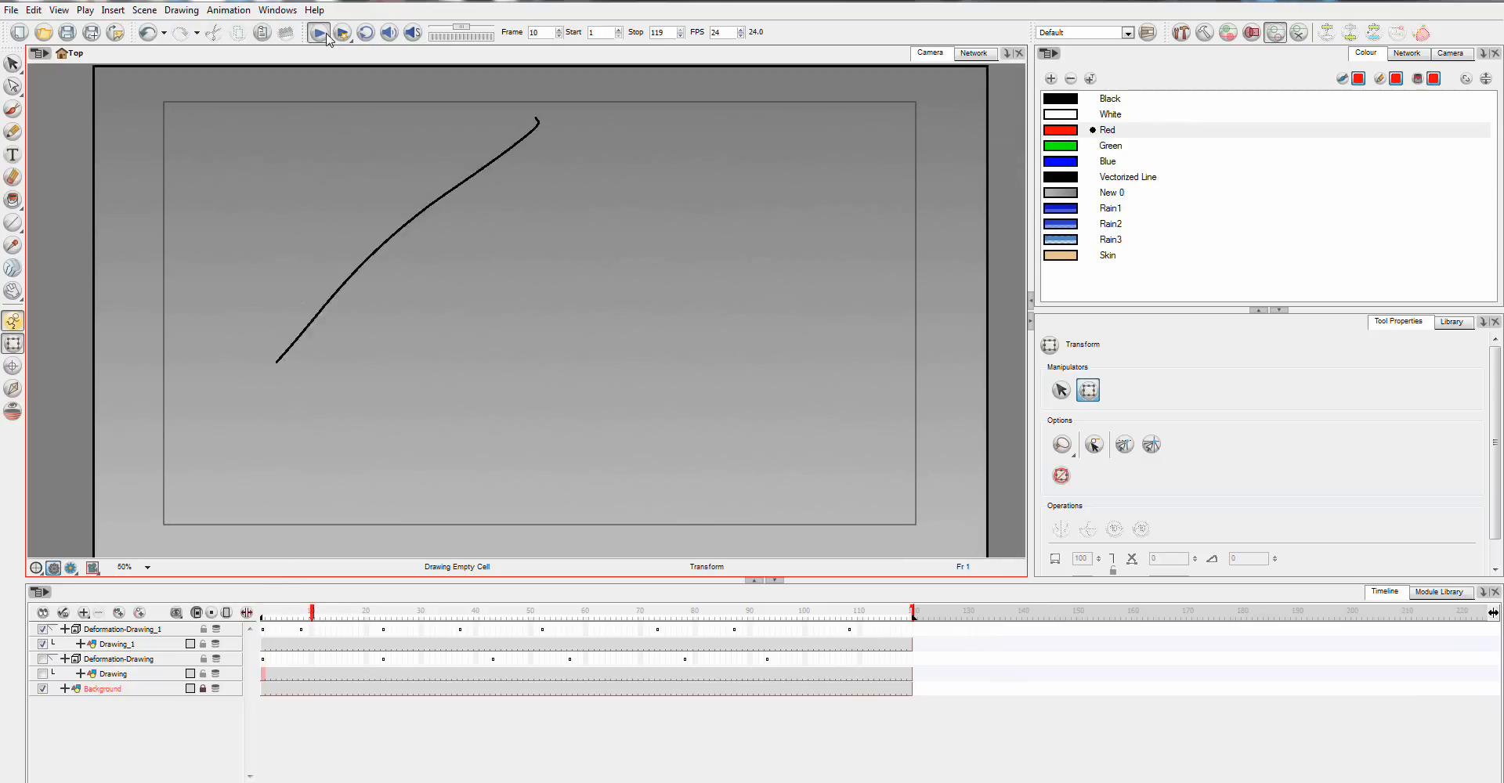
{"action": "left_click", "coordinate": [576, 611]}
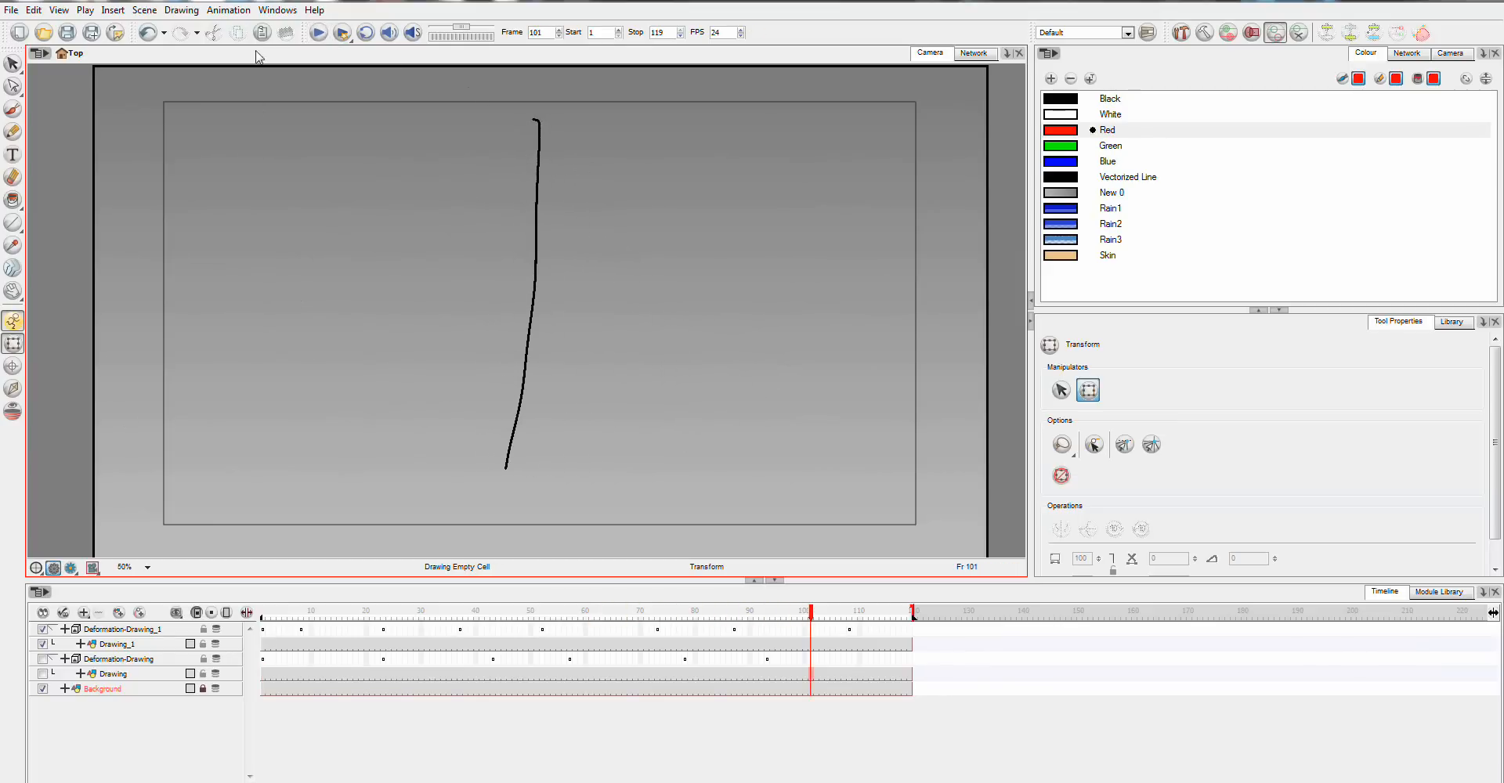
Drag the rope's lower and upper deformer points sideways to bend it into an S-curve.
{"action": "left_click", "coordinate": [120, 628]}
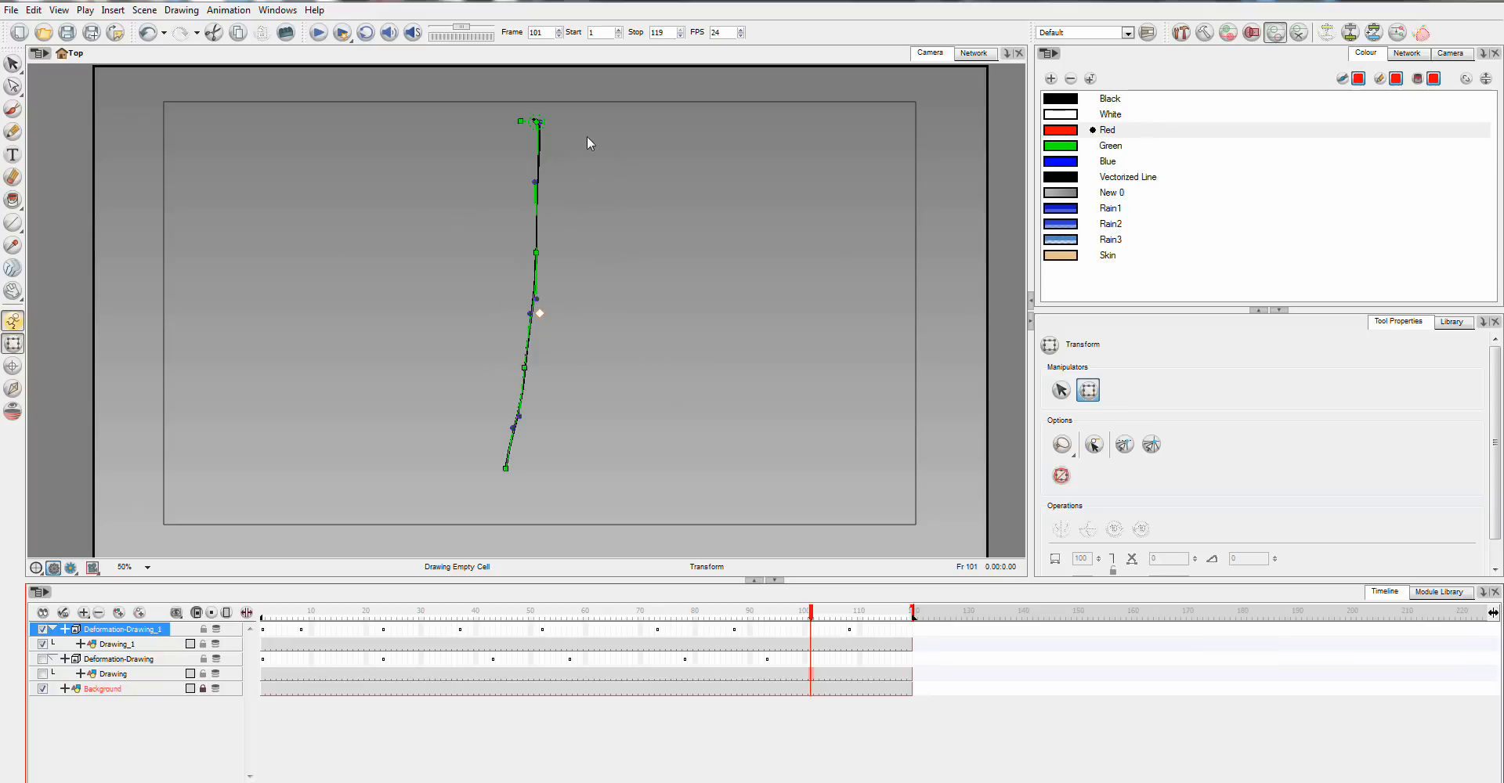
{"action": "mouse_move", "coordinate": [578, 215]}
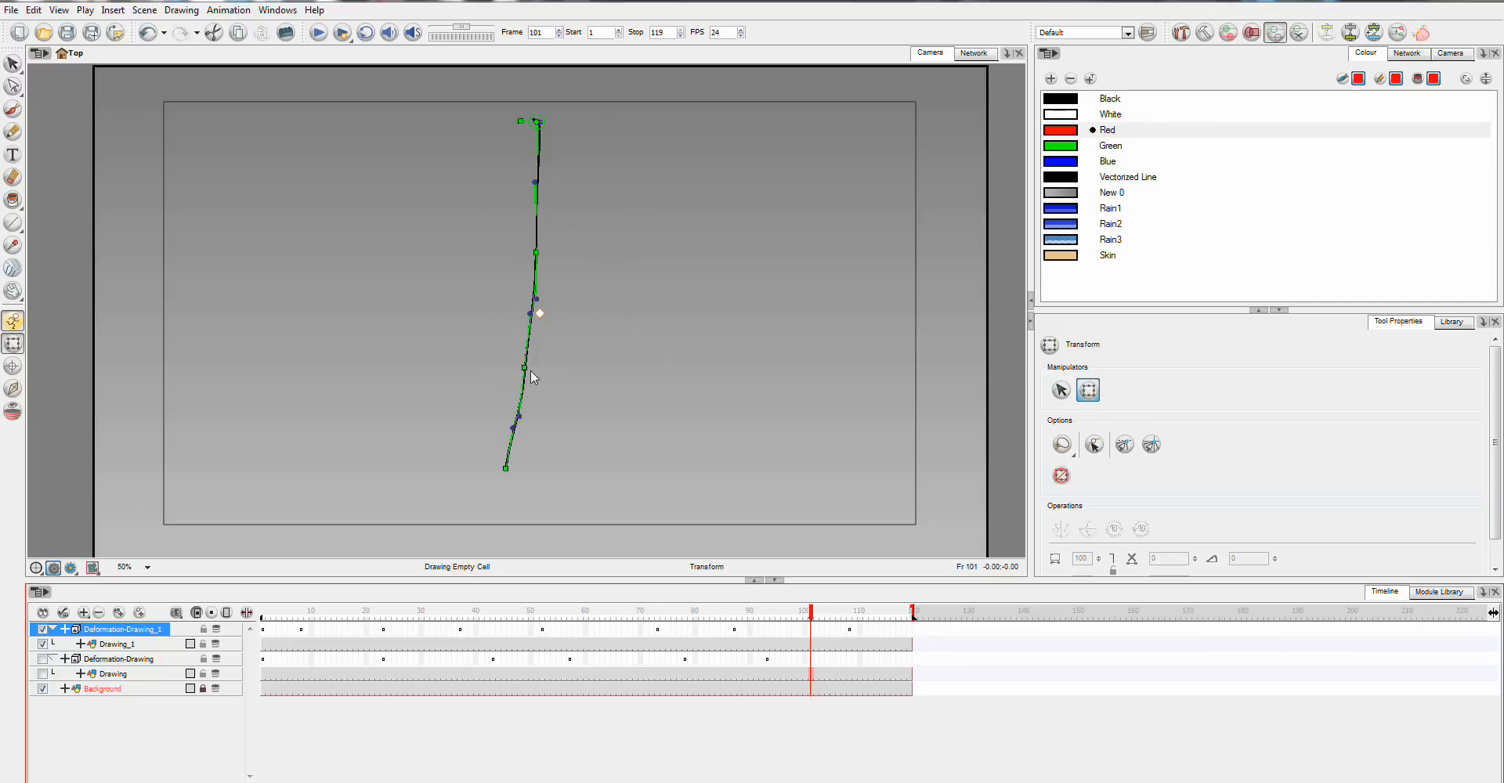
{"action": "left_click_drag", "start_coordinate": [525, 366], "coordinate": [437, 365]}
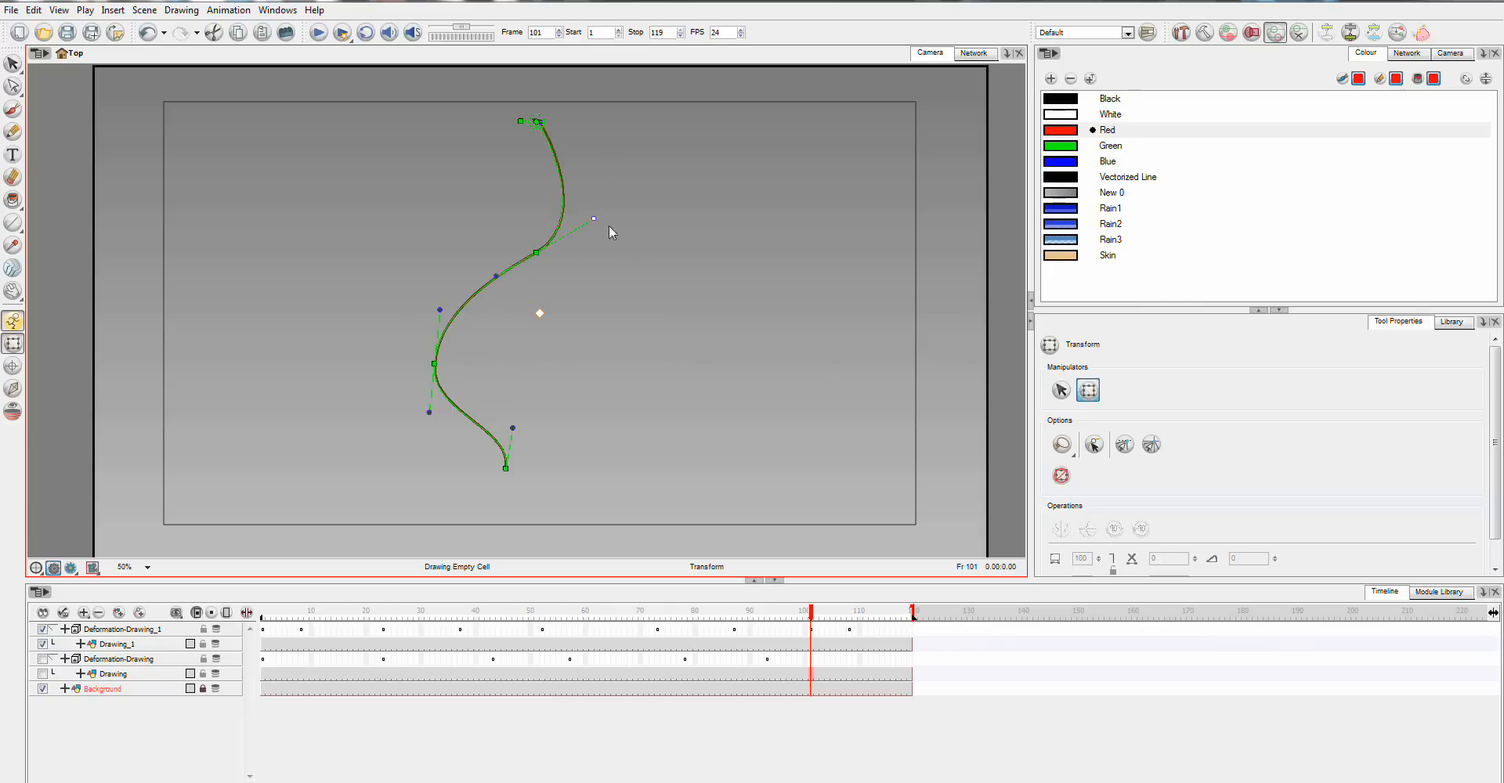
{"action": "left_click_drag", "start_coordinate": [592, 219], "coordinate": [629, 229]}
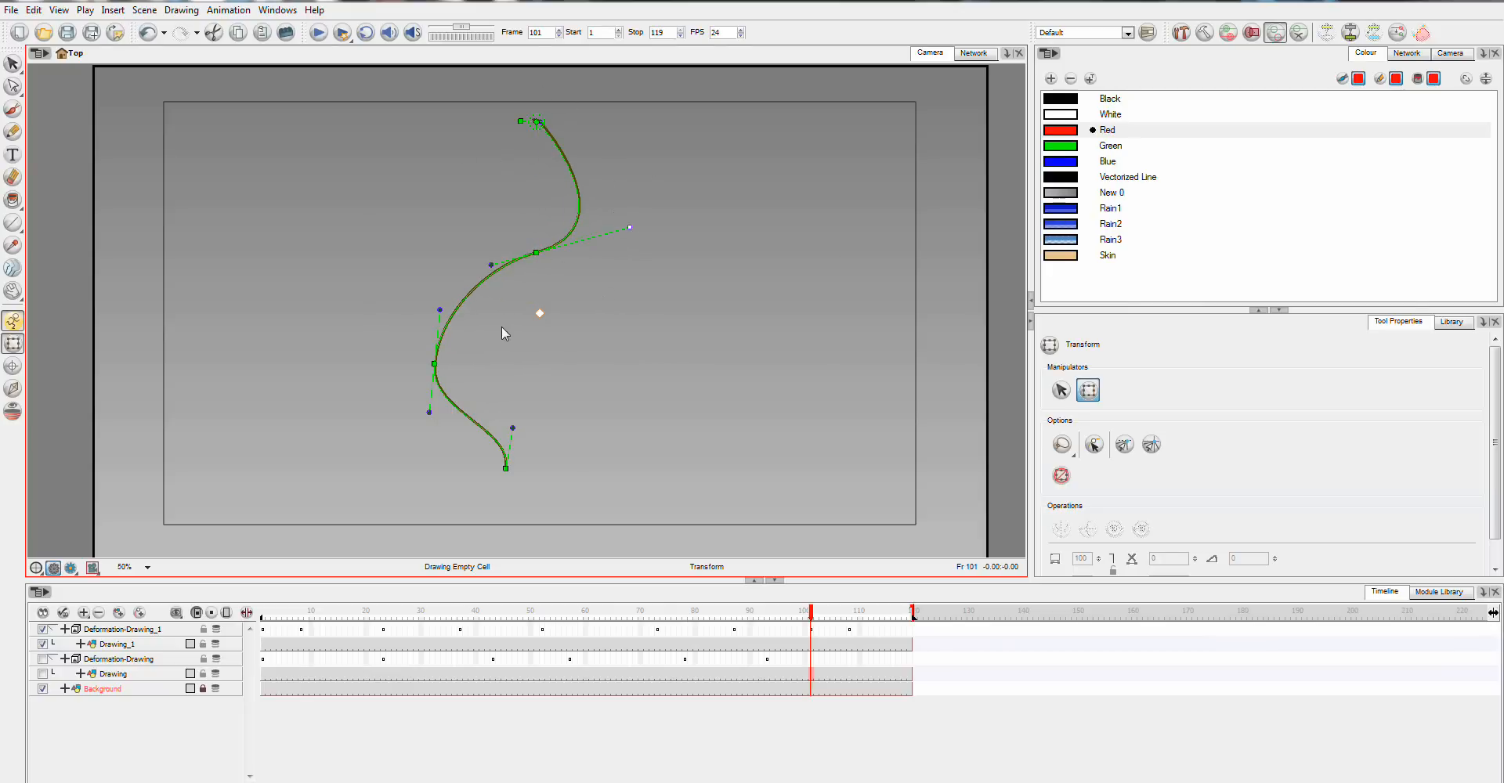
{"action": "mouse_move", "coordinate": [548, 527]}
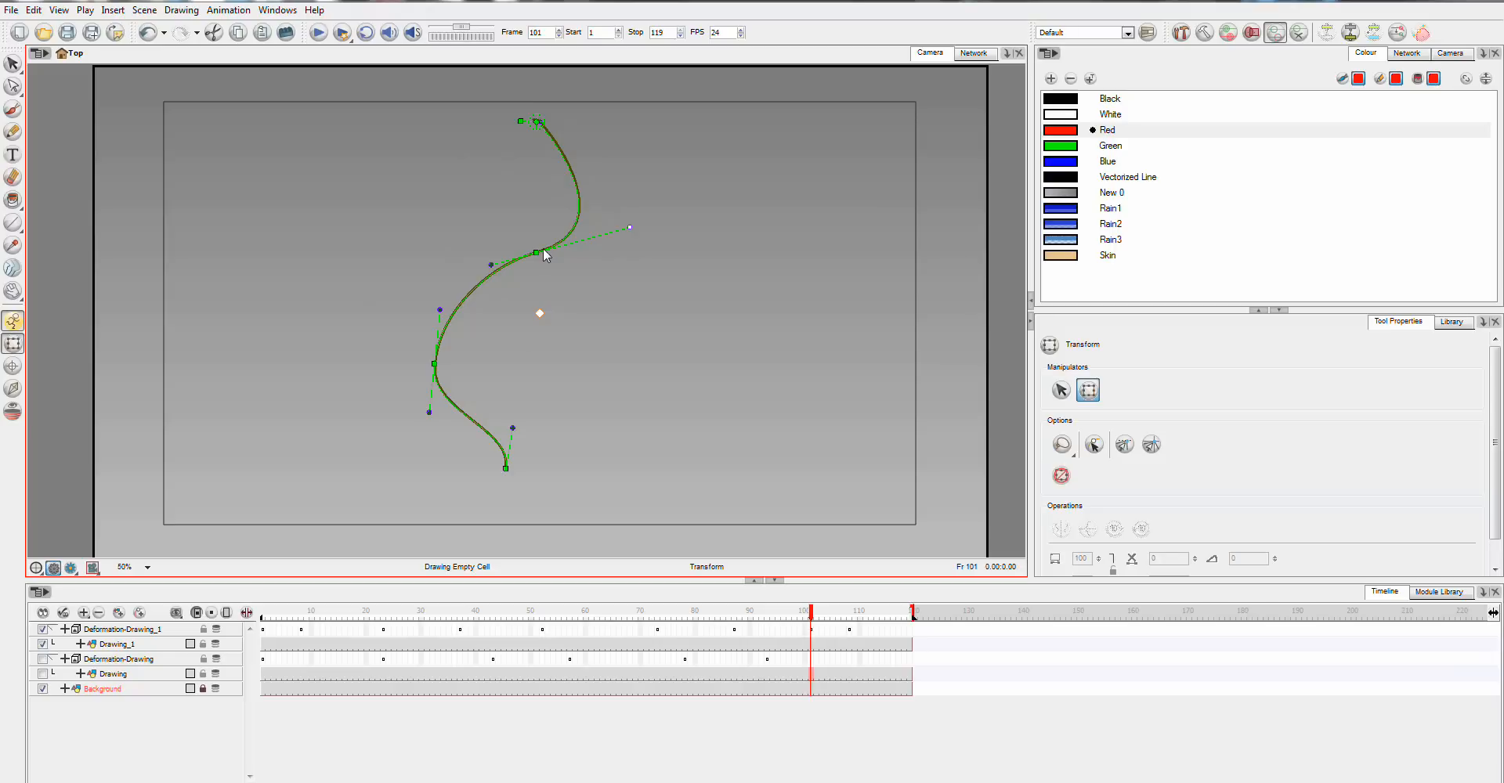
{"action": "mouse_move", "coordinate": [542, 244]}
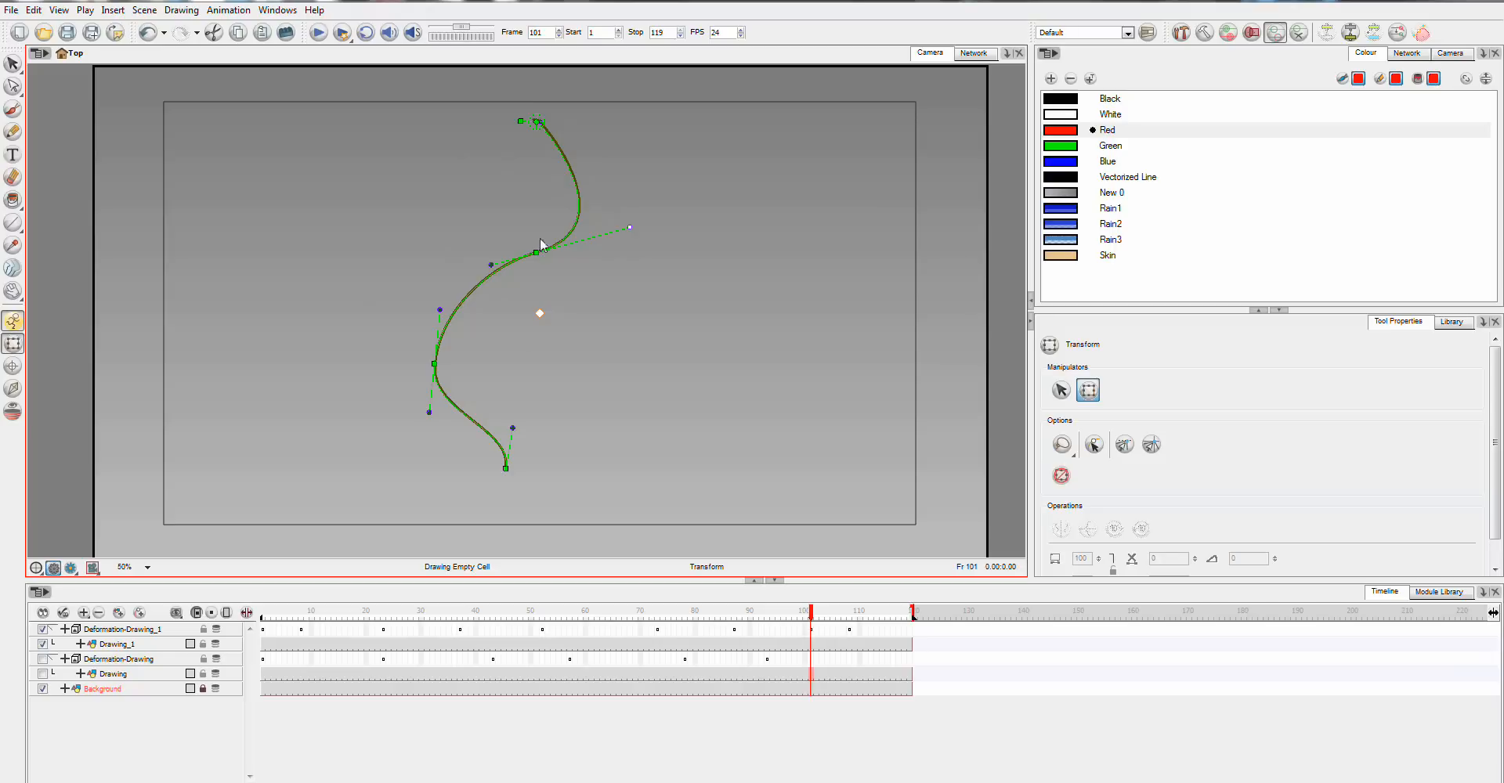